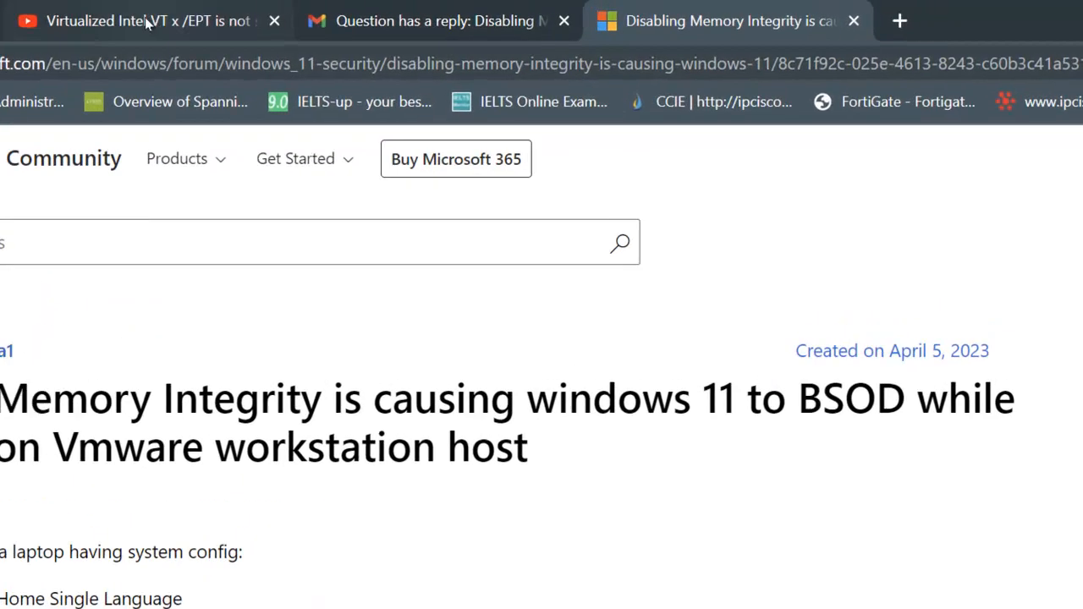
- Search 'tun' to bring up Windows Features and maximize its window
left_click(118, 20)
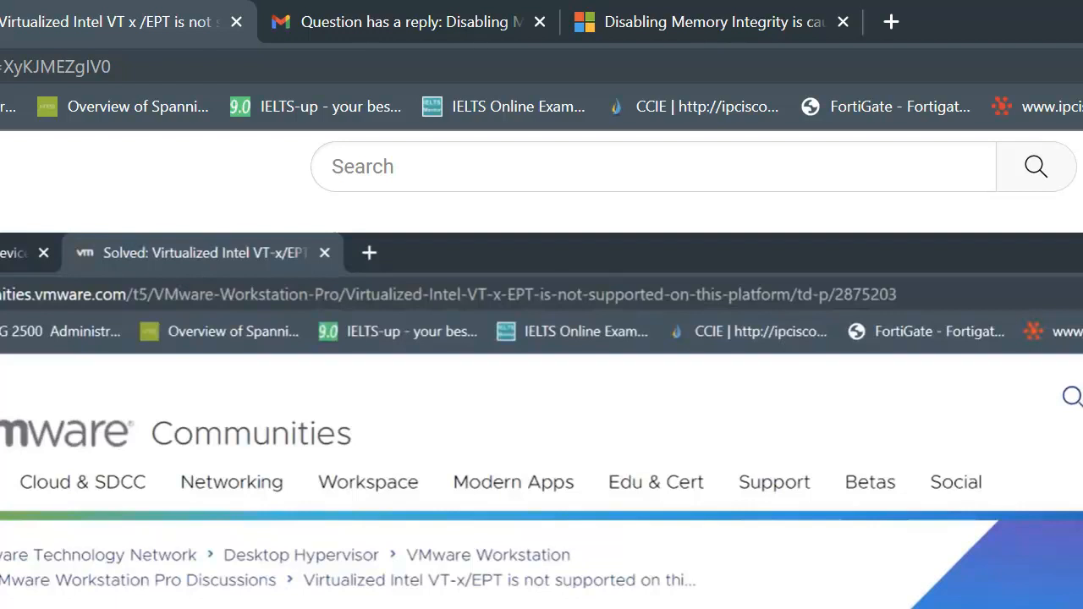
mouse_move(332, 226)
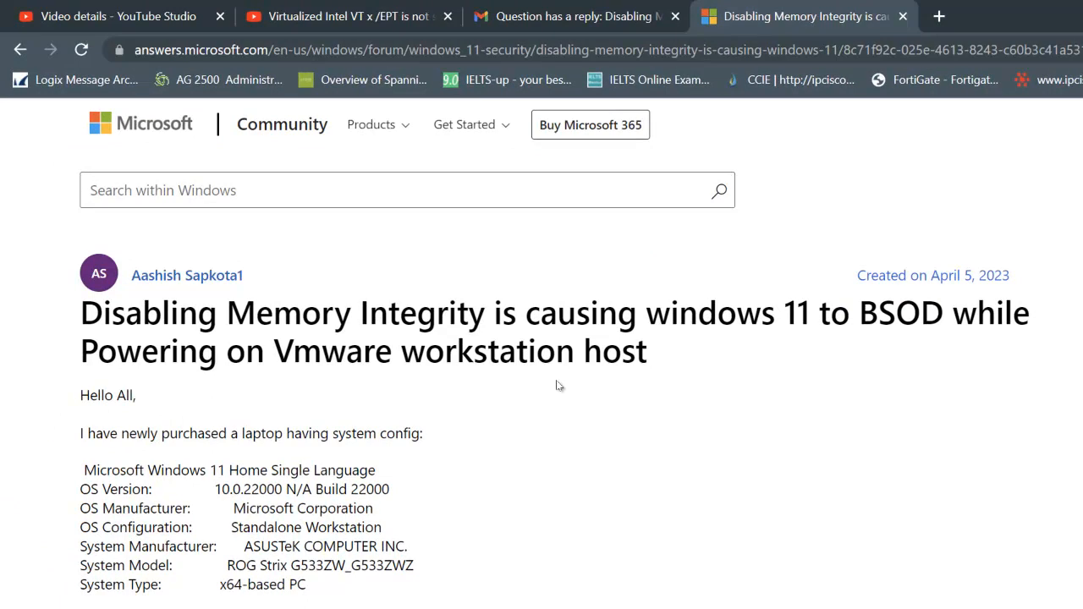
scroll("down", 3)
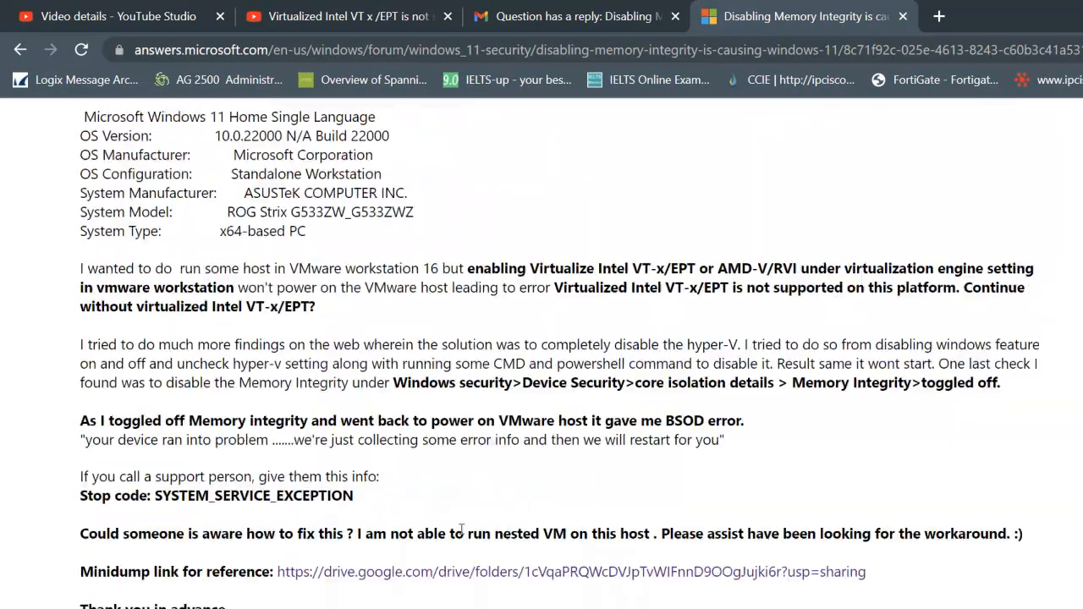
scroll("up", 3)
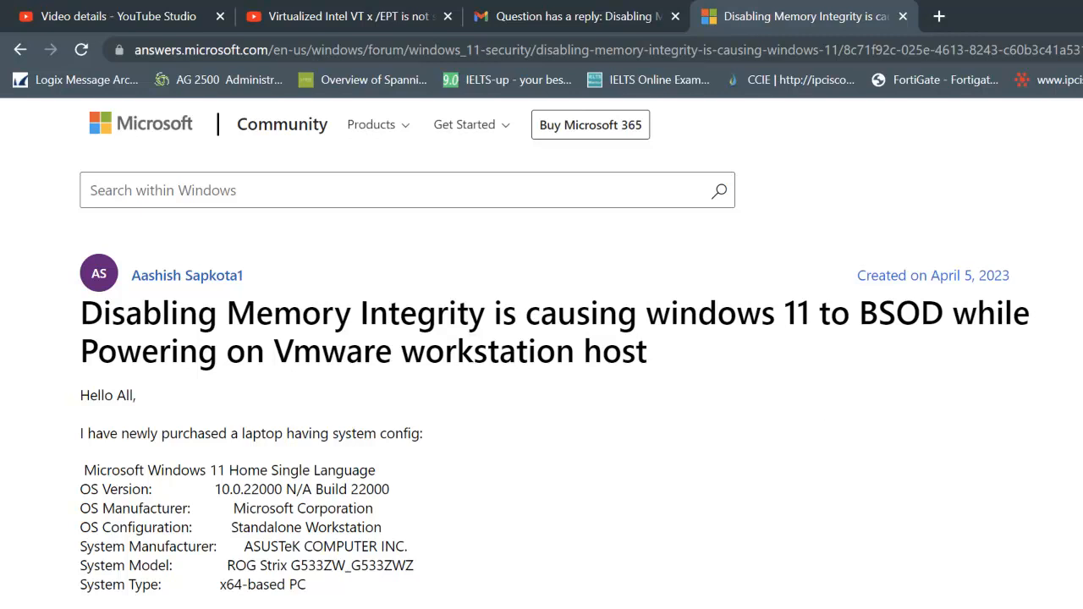
mouse_move(930, 290)
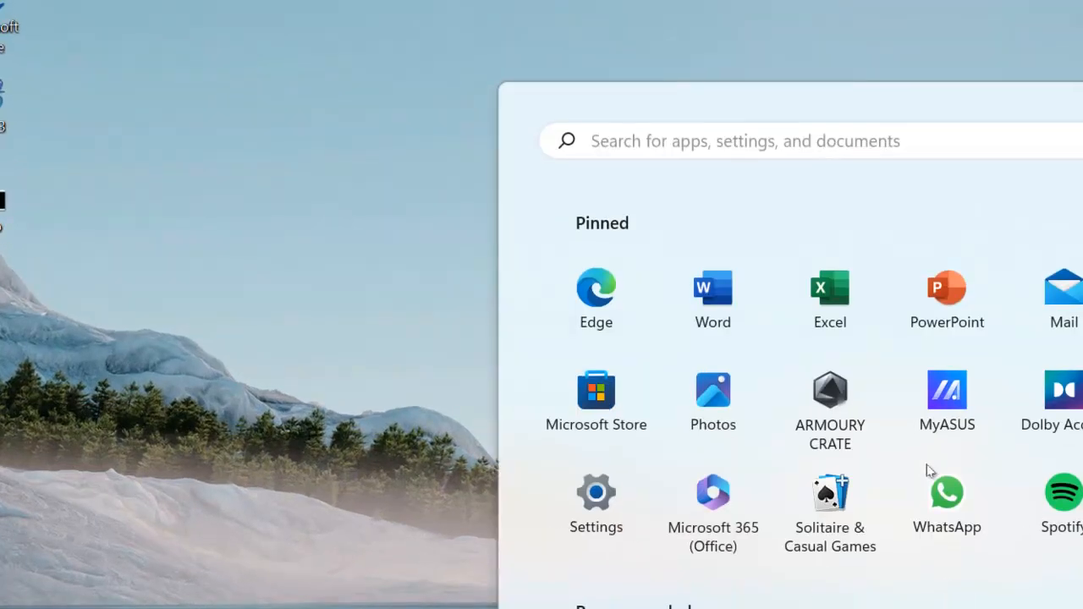
type("tun")
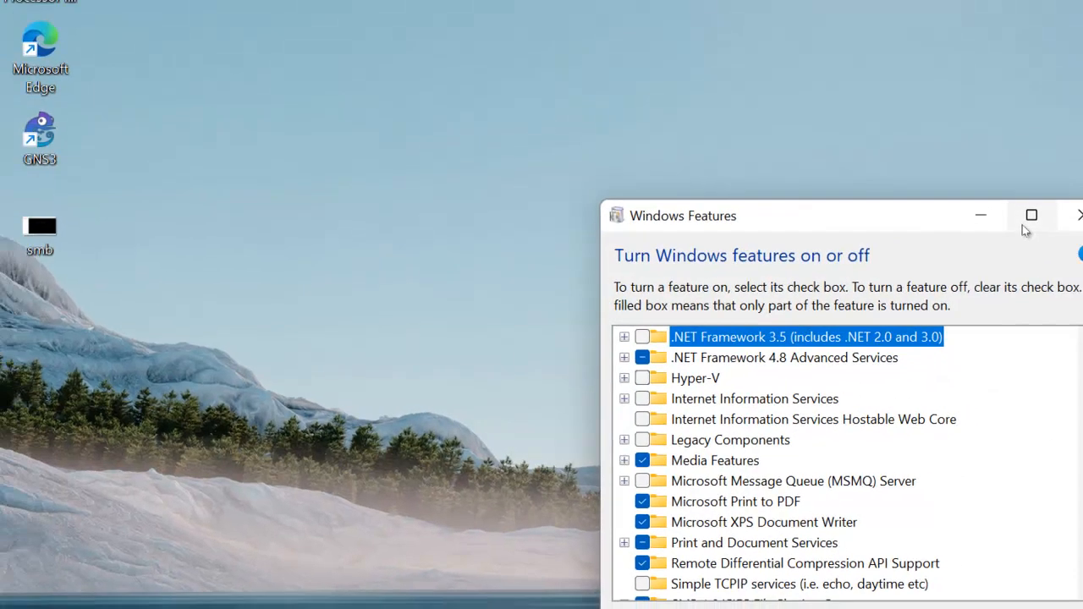
left_click(1031, 215)
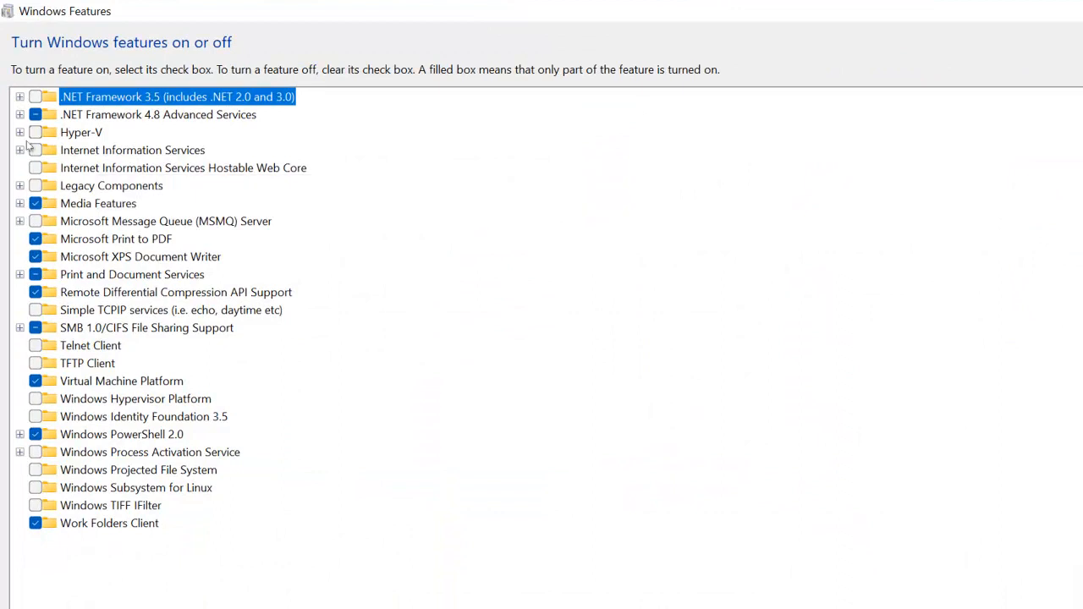
mouse_move(132, 150)
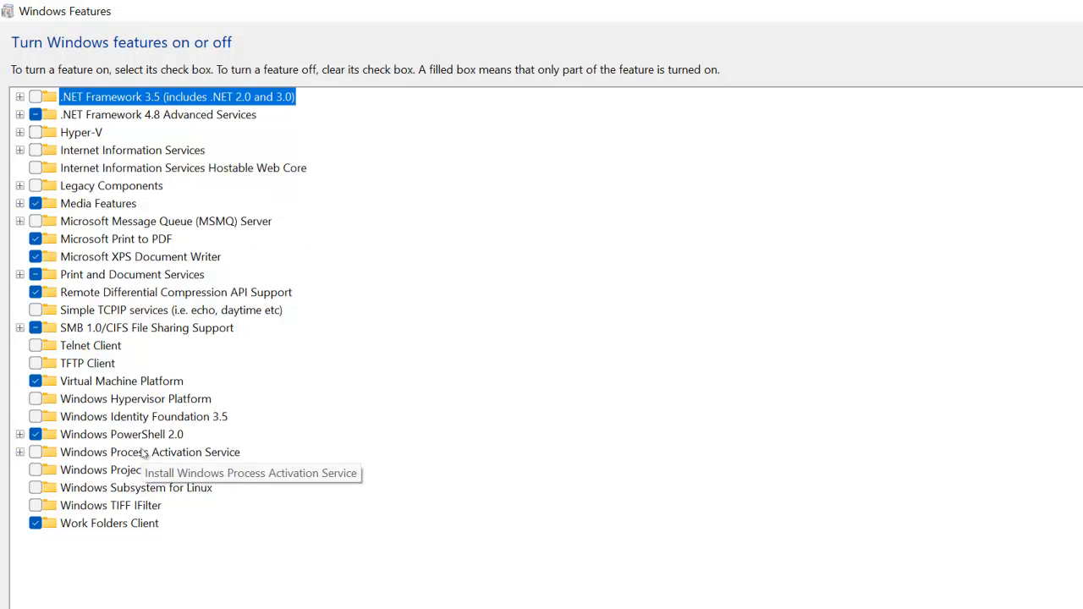
mouse_move(55, 407)
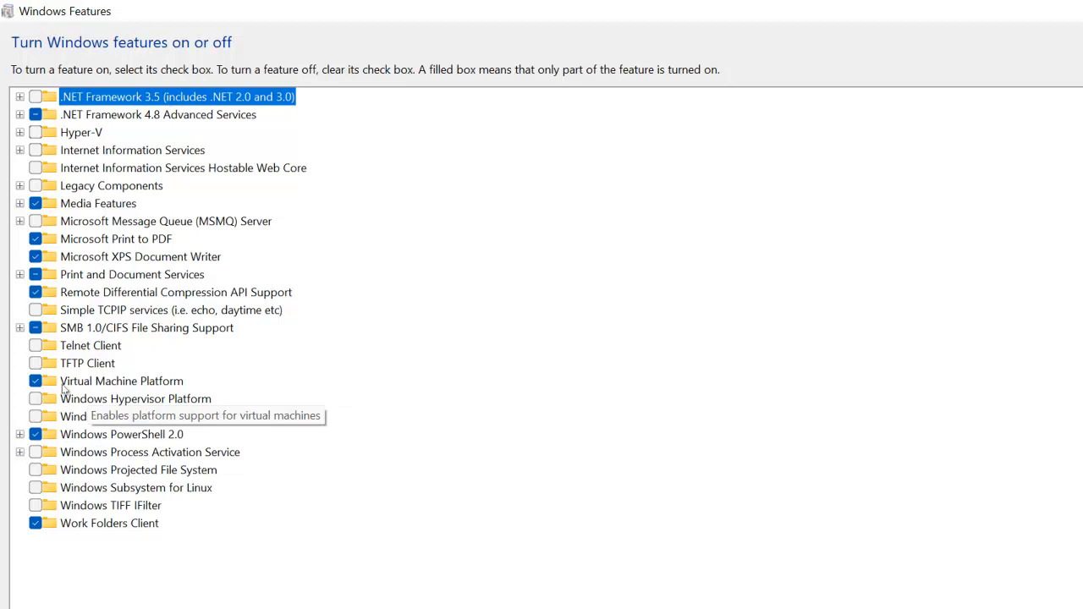
mouse_move(129, 393)
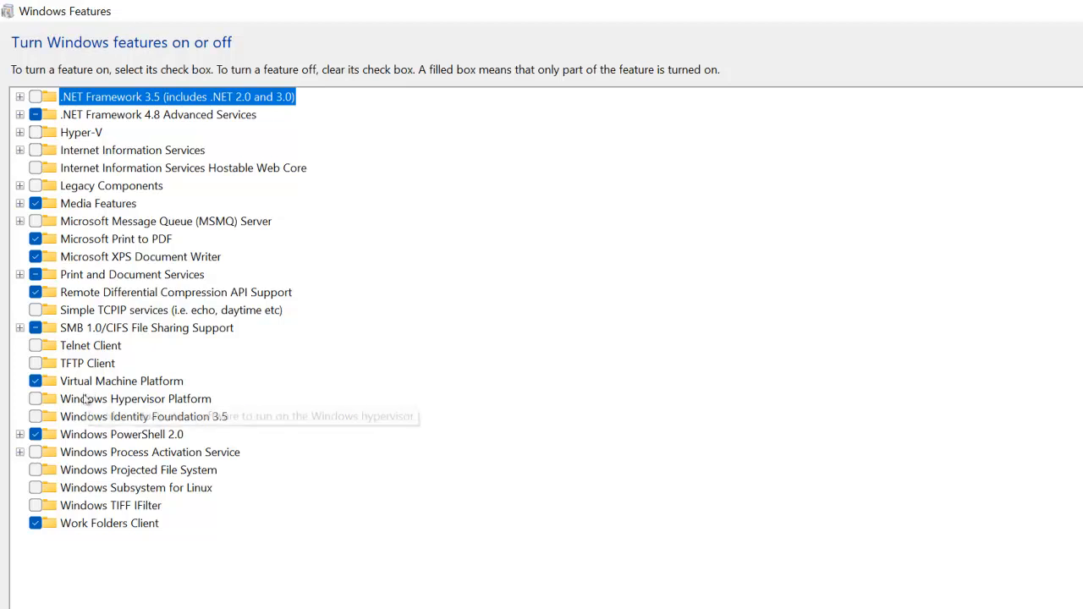
mouse_move(96, 390)
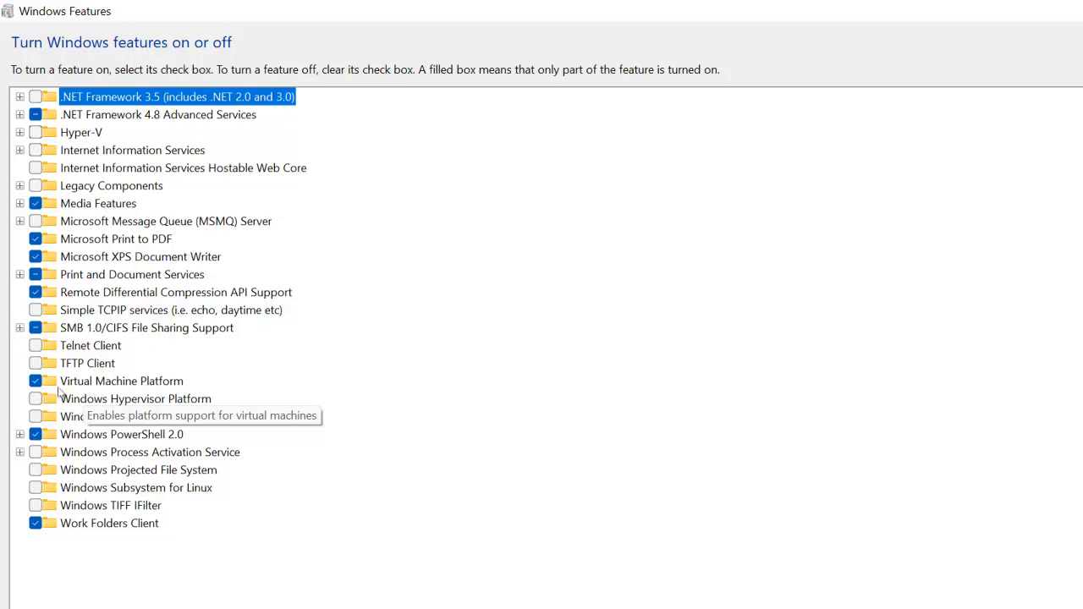
mouse_move(157, 384)
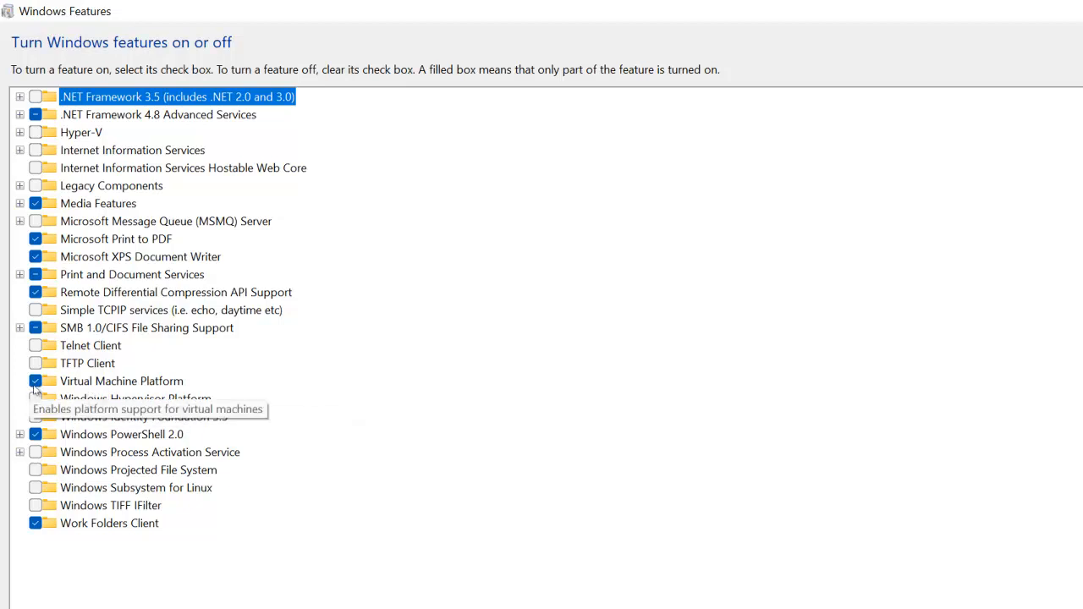
mouse_move(48, 392)
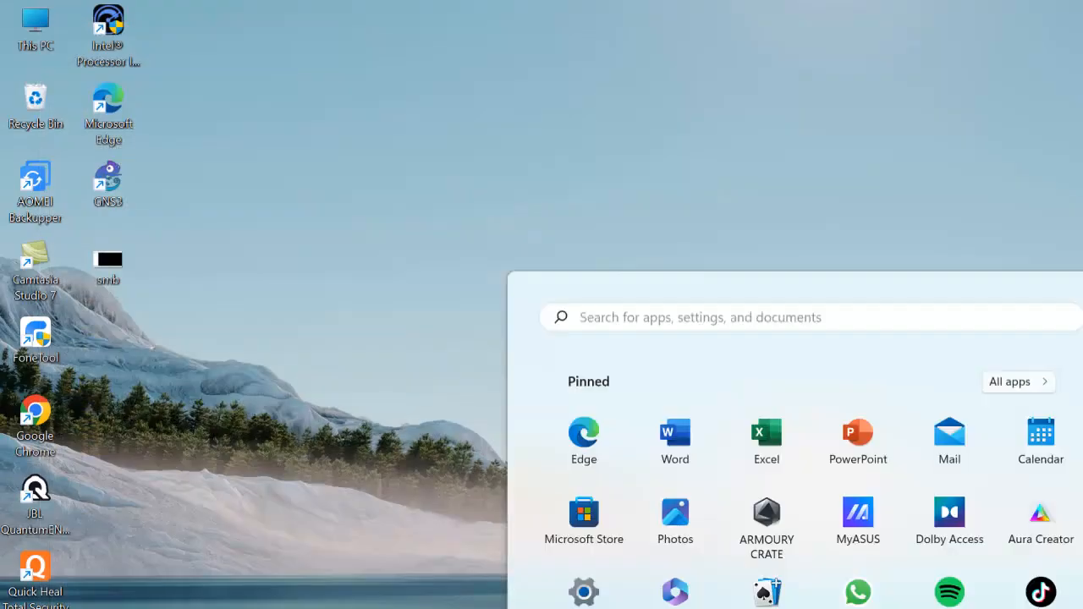
- Go from Settings through Privacy & security and Windows Security to Core isolation details
type("settings")
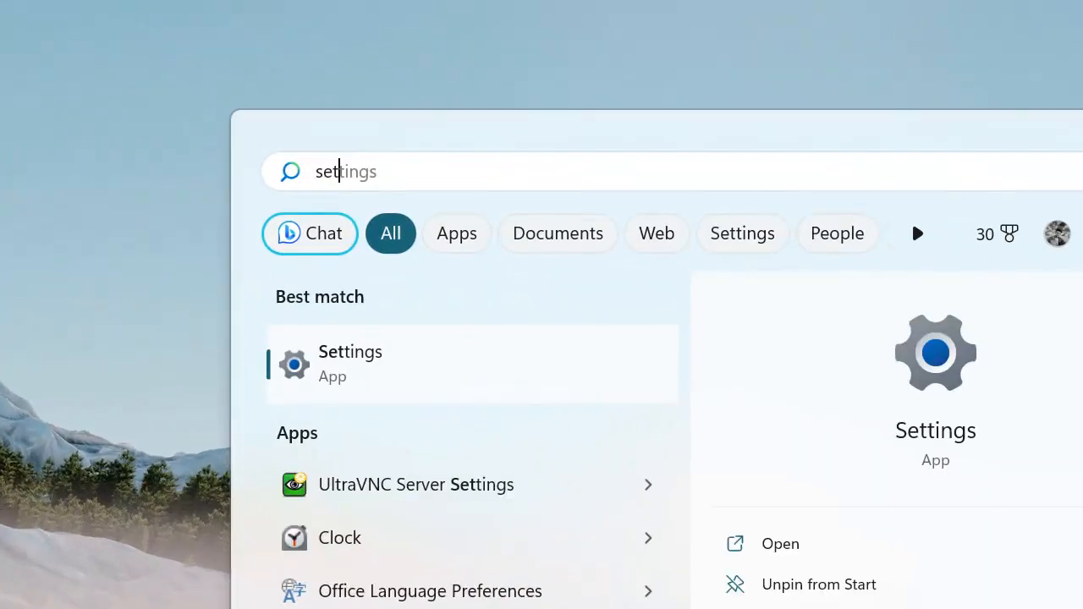
left_click(349, 364)
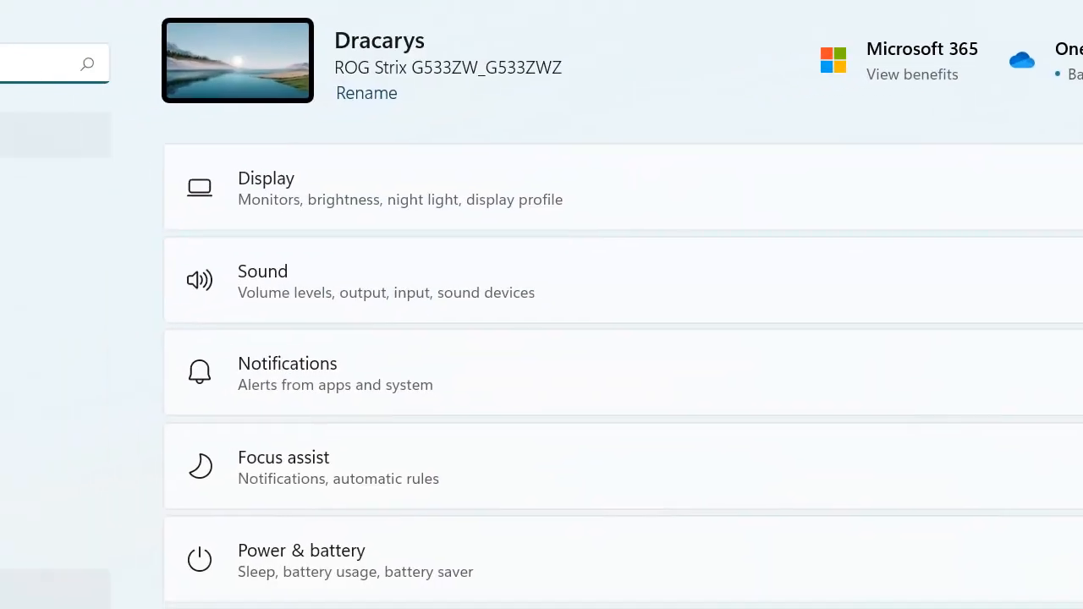
left_click(55, 561)
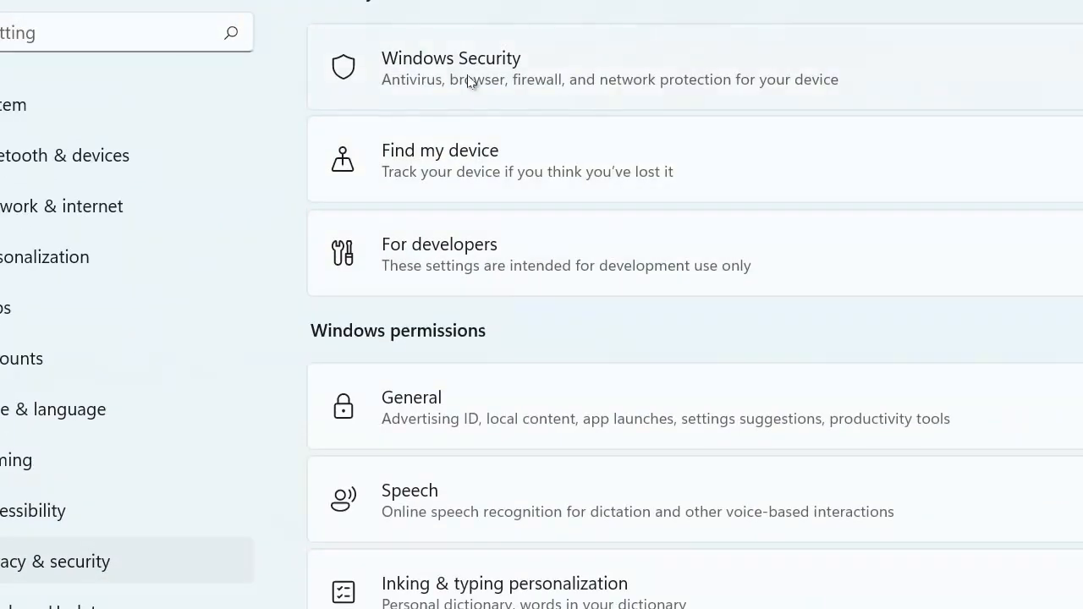
left_click(451, 58)
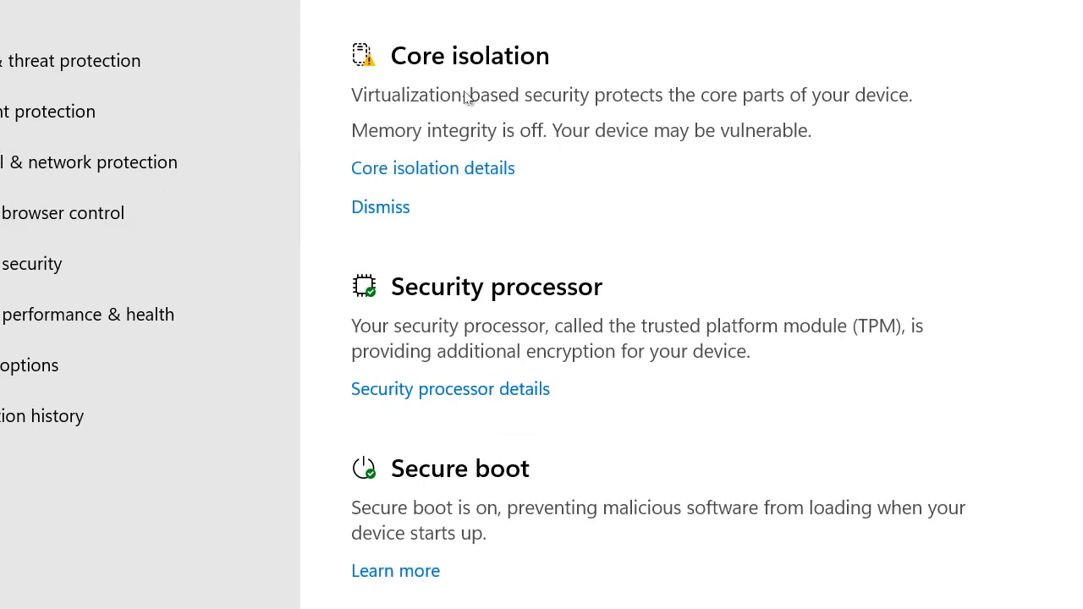
left_click(432, 167)
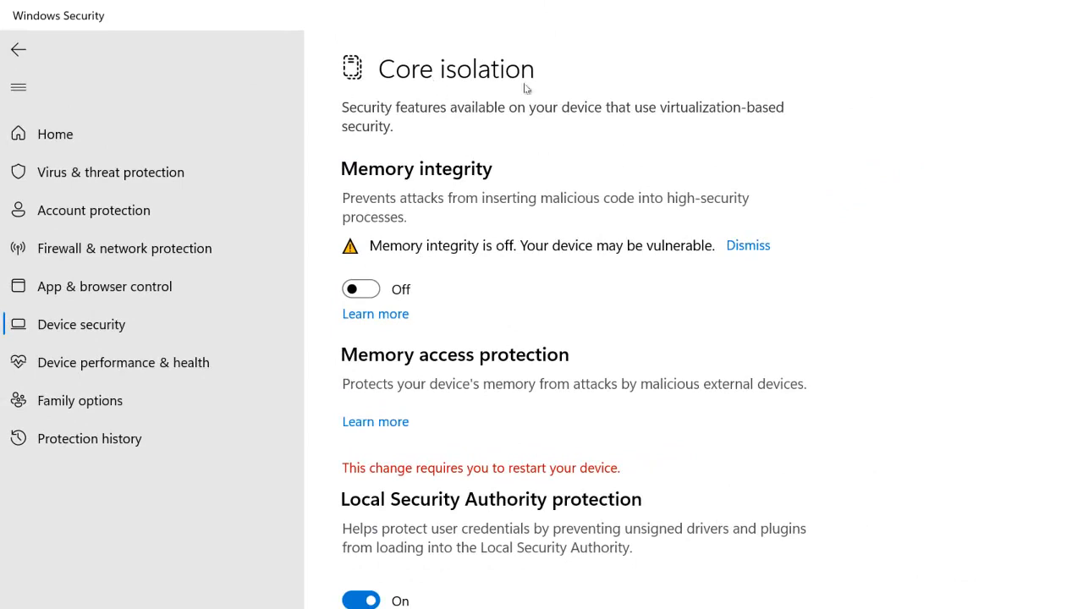
mouse_move(457, 203)
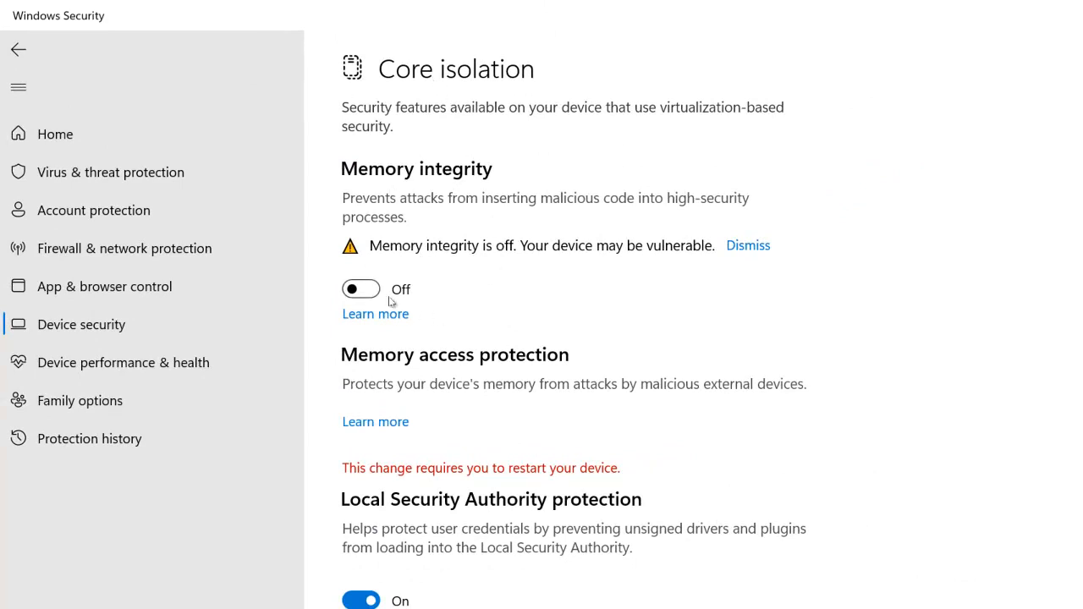
mouse_move(376, 292)
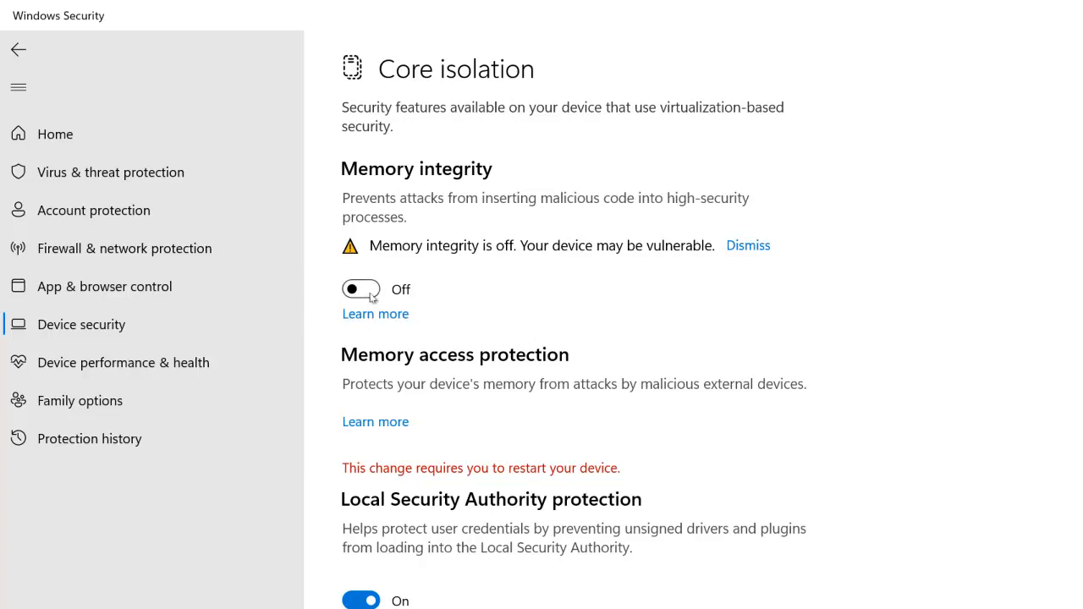
mouse_move(592, 427)
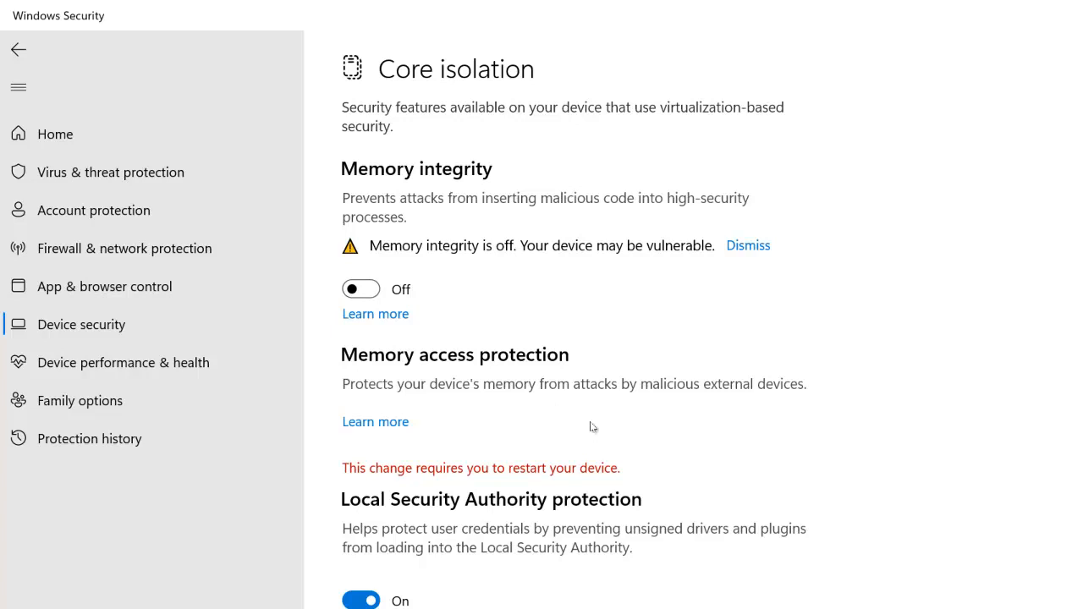
scroll("down", 3)
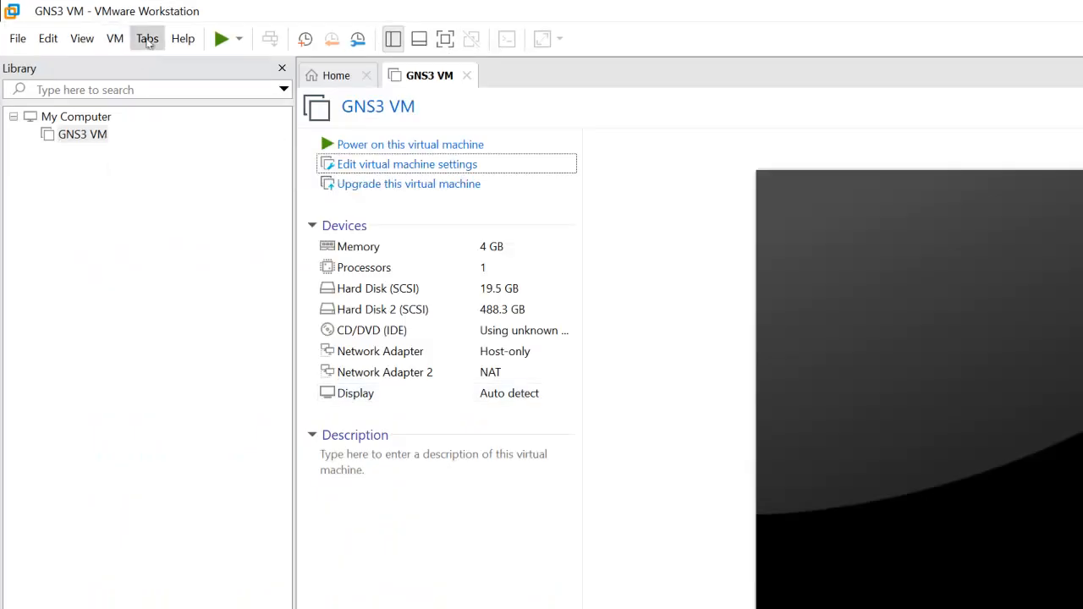
mouse_move(183, 38)
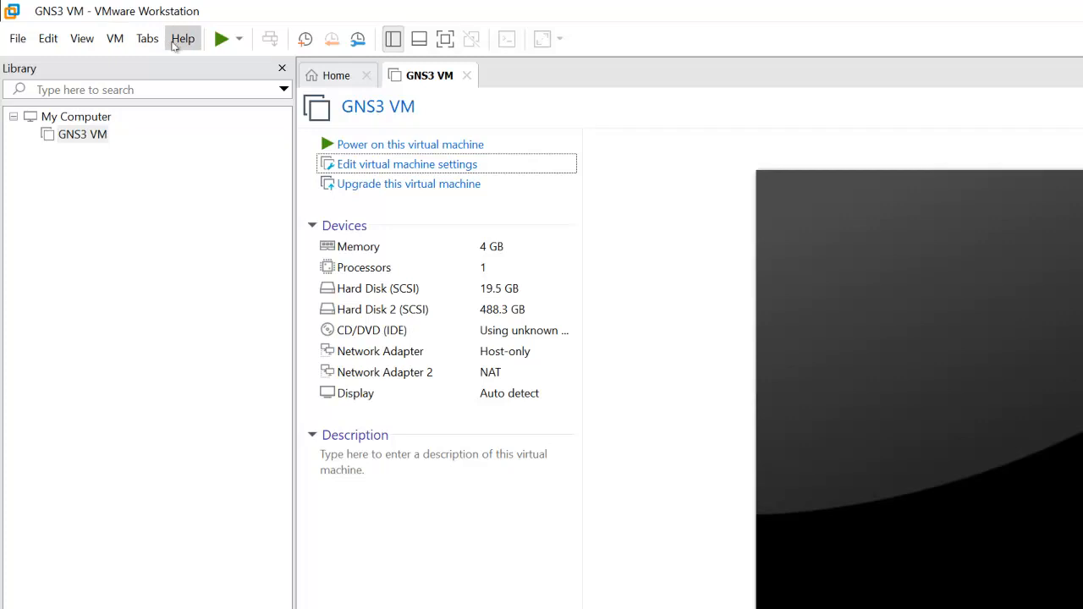
left_click(183, 38)
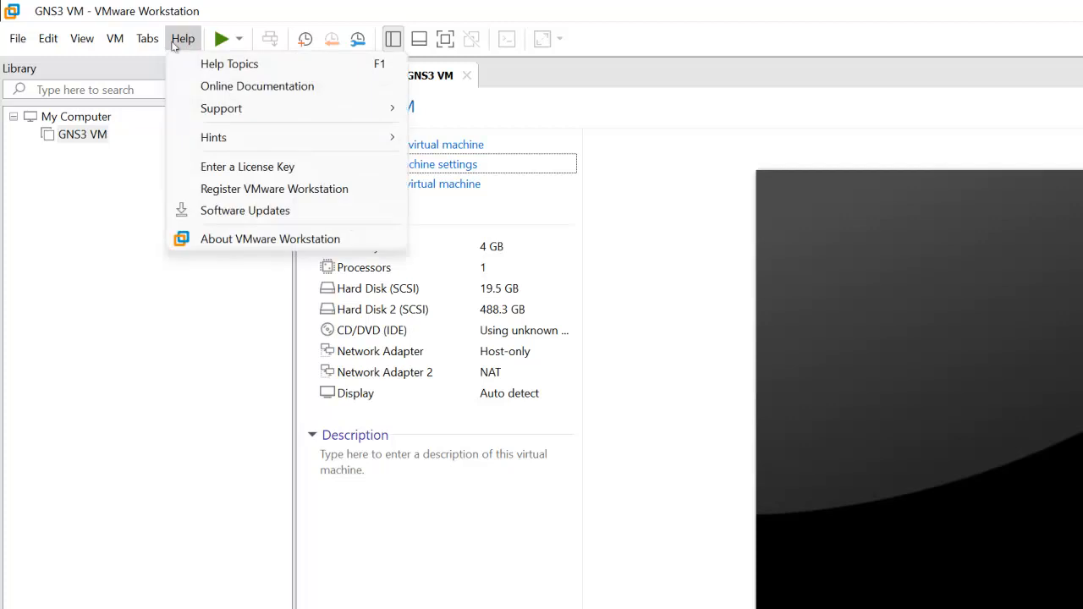
mouse_move(245, 210)
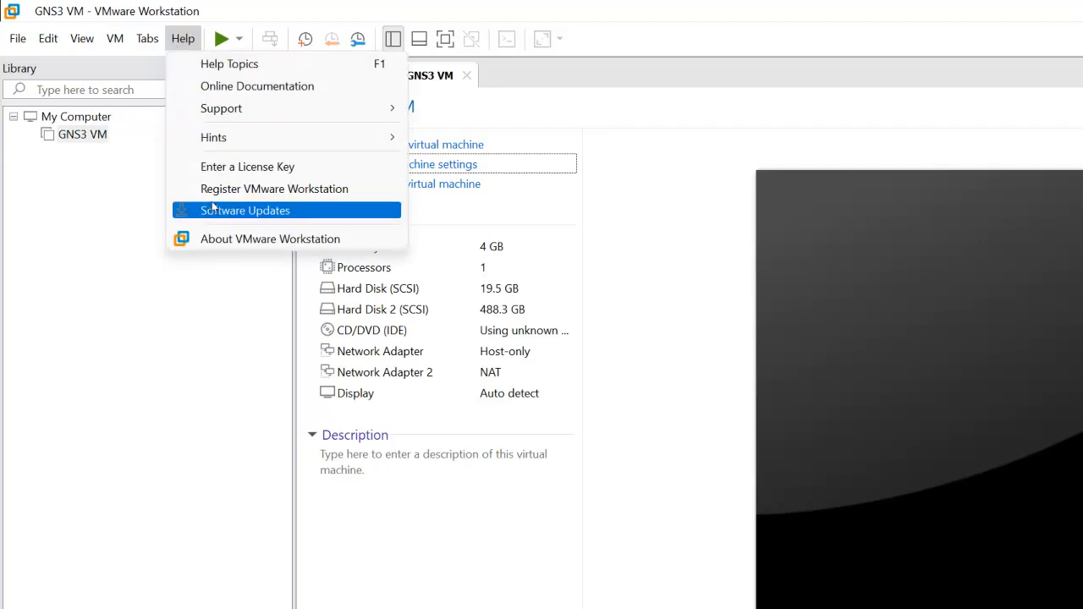
left_click(270, 239)
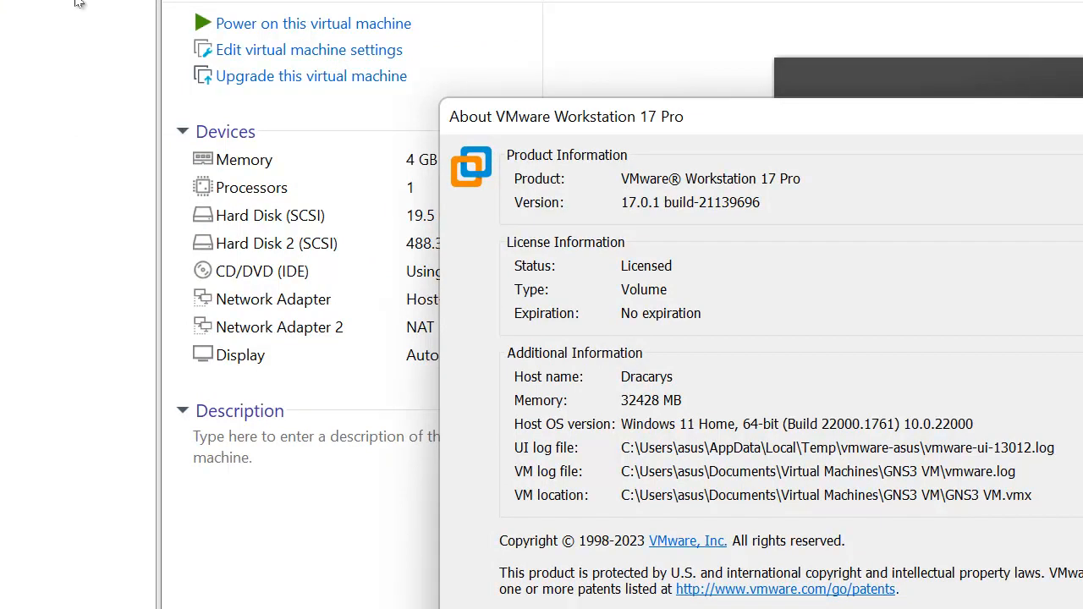
mouse_move(872, 184)
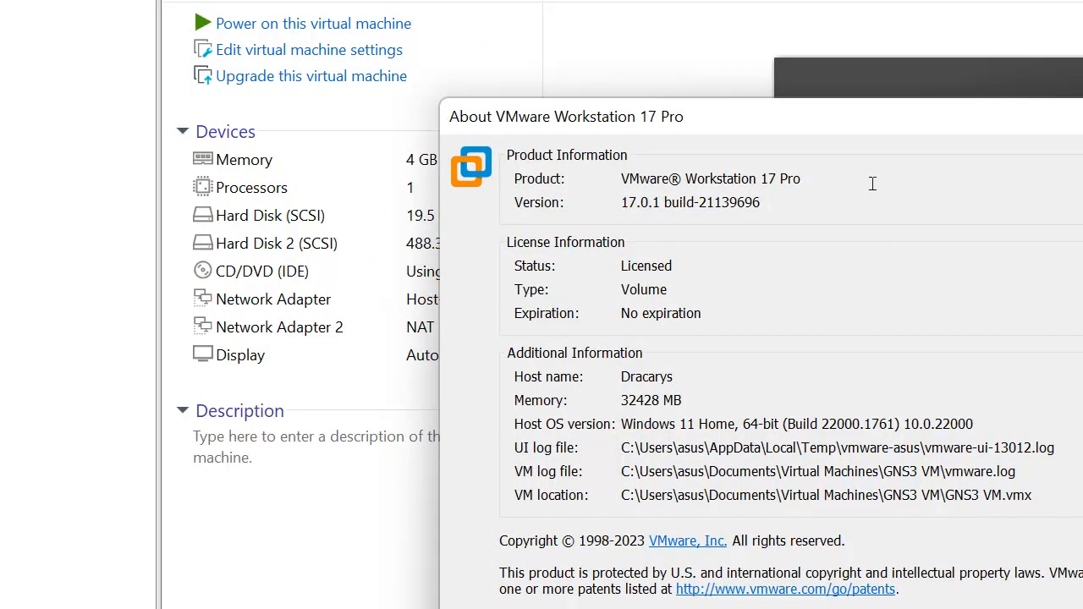
mouse_move(697, 366)
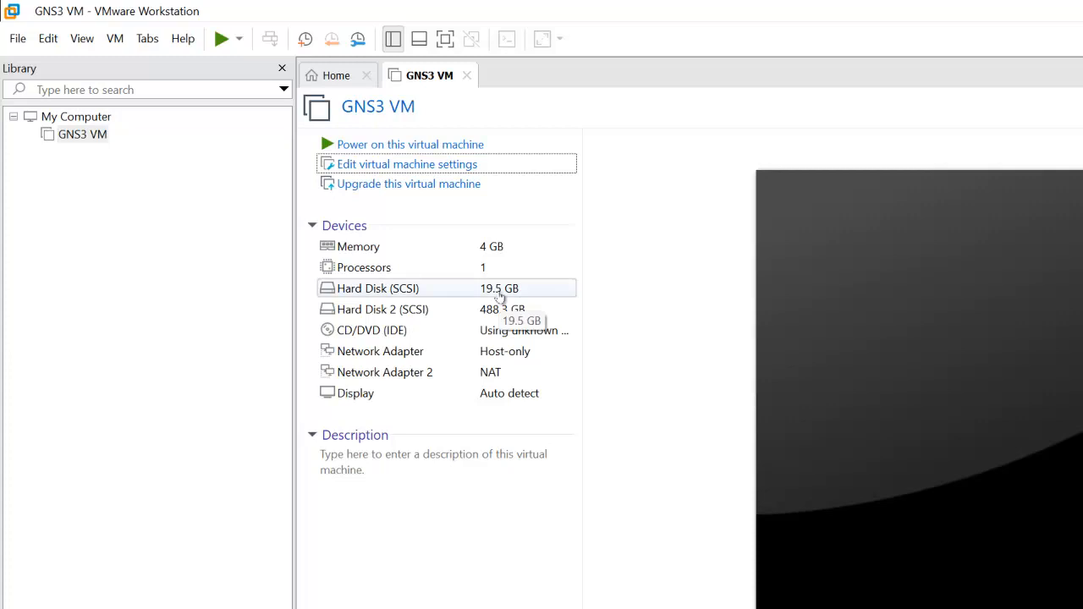
mouse_move(499, 296)
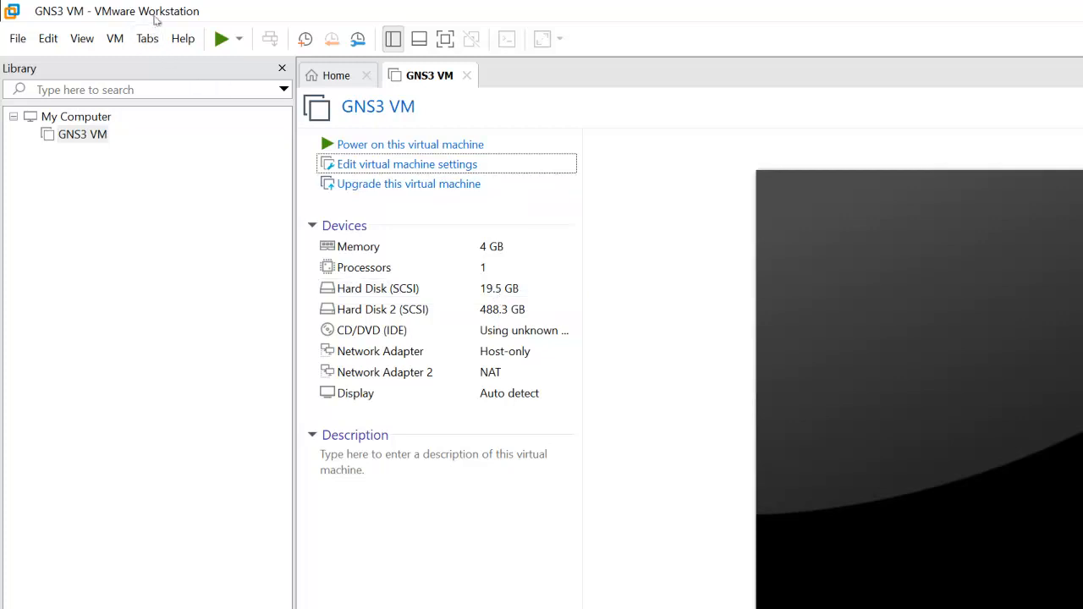
mouse_move(173, 19)
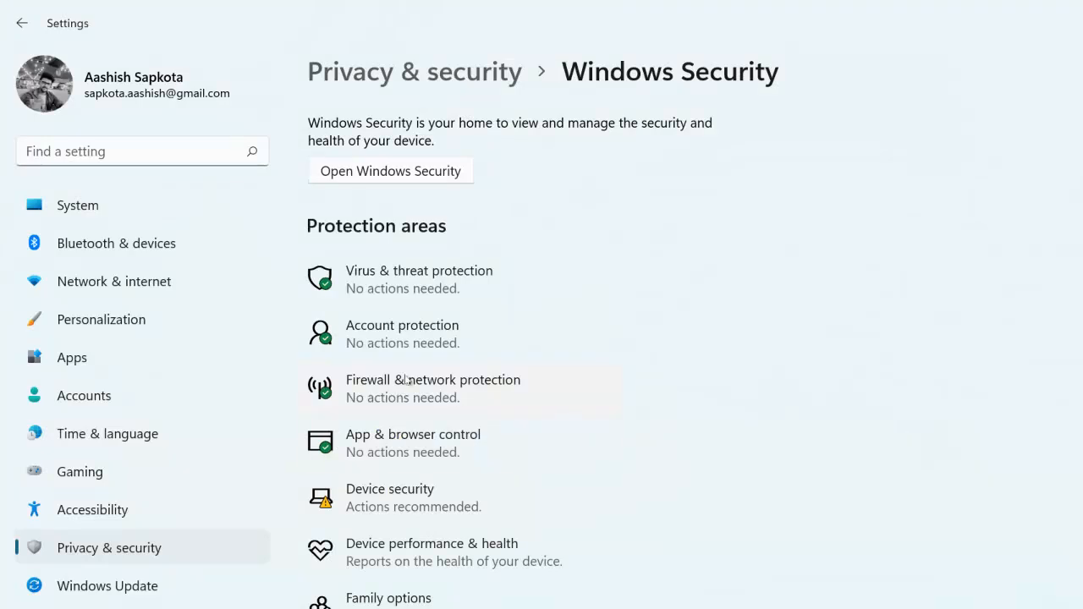
mouse_move(376, 490)
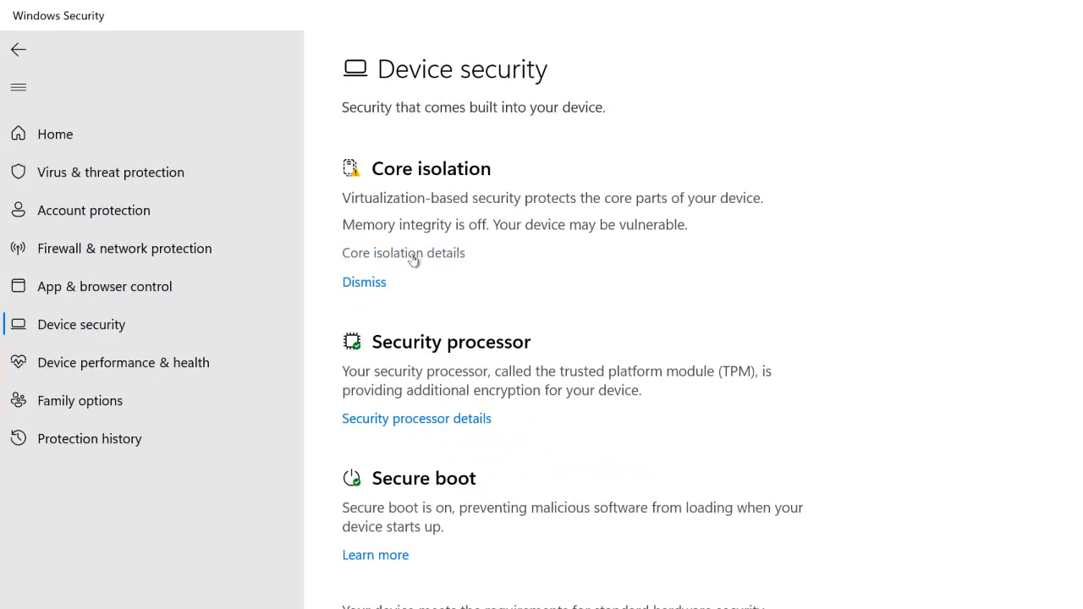
- Reopen Core isolation details to recheck that Memory integrity is off
left_click(404, 253)
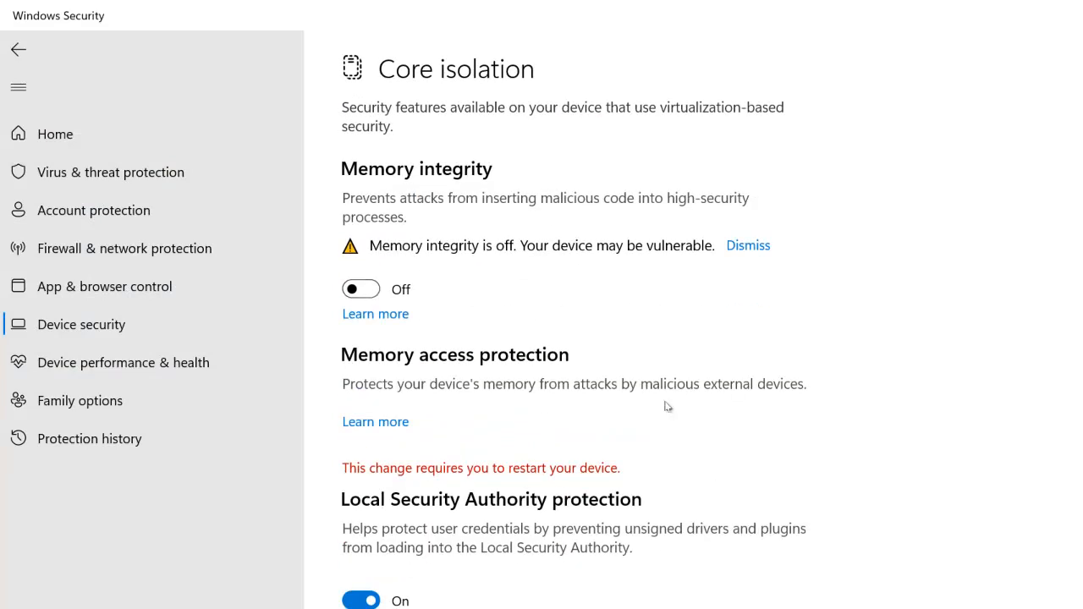
mouse_move(720, 387)
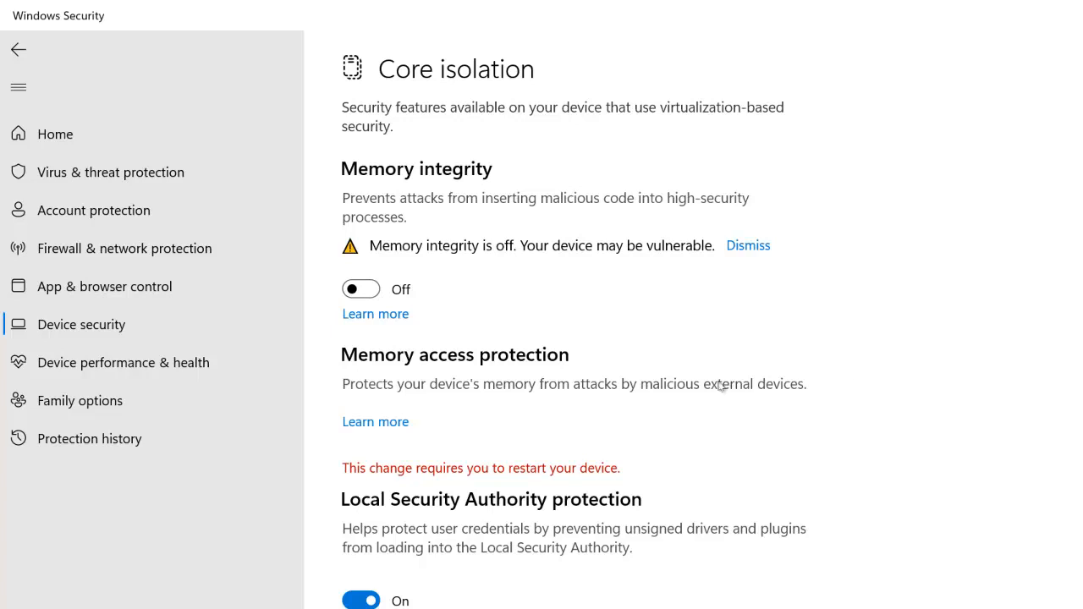
mouse_move(857, 378)
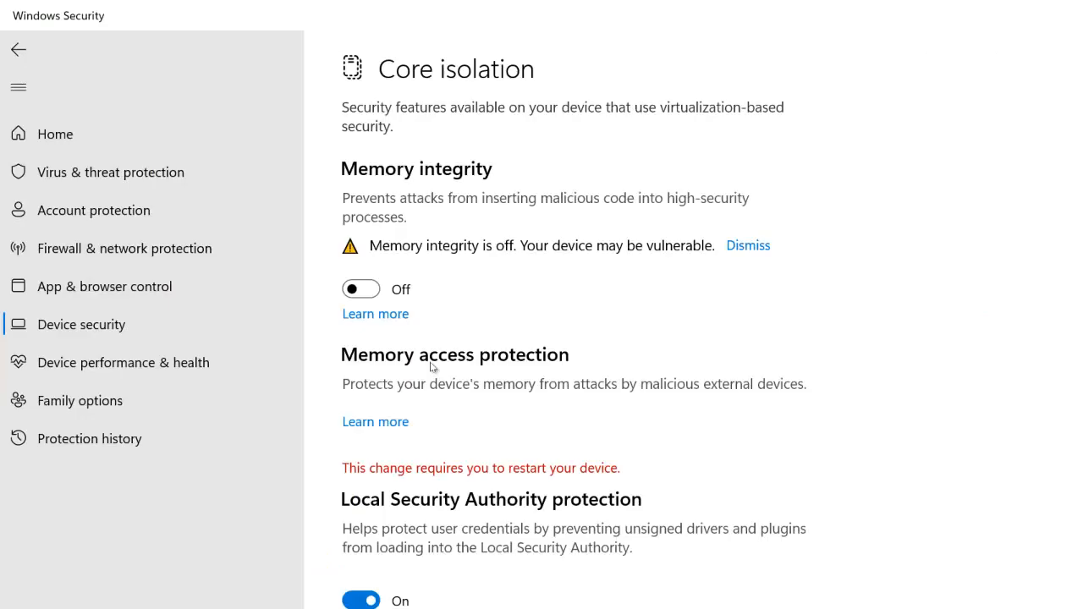
mouse_move(484, 284)
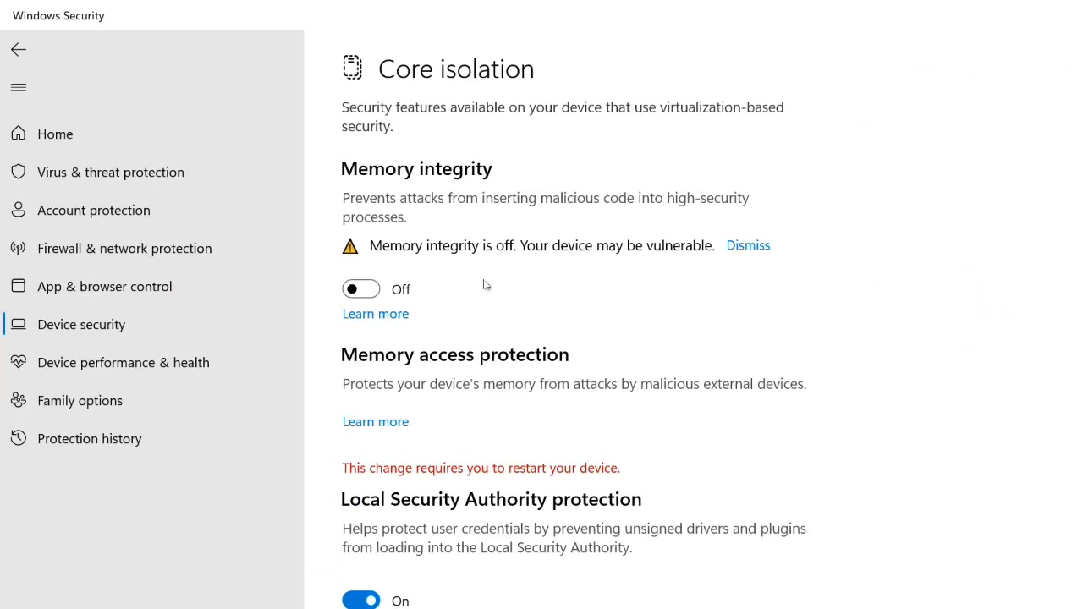
mouse_move(568, 400)
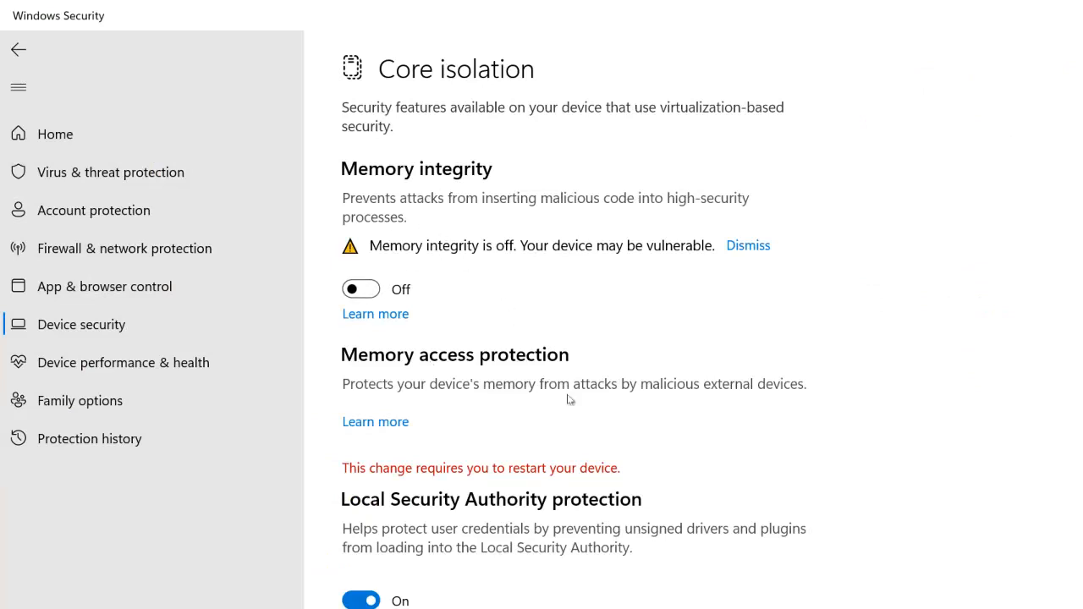
mouse_move(586, 413)
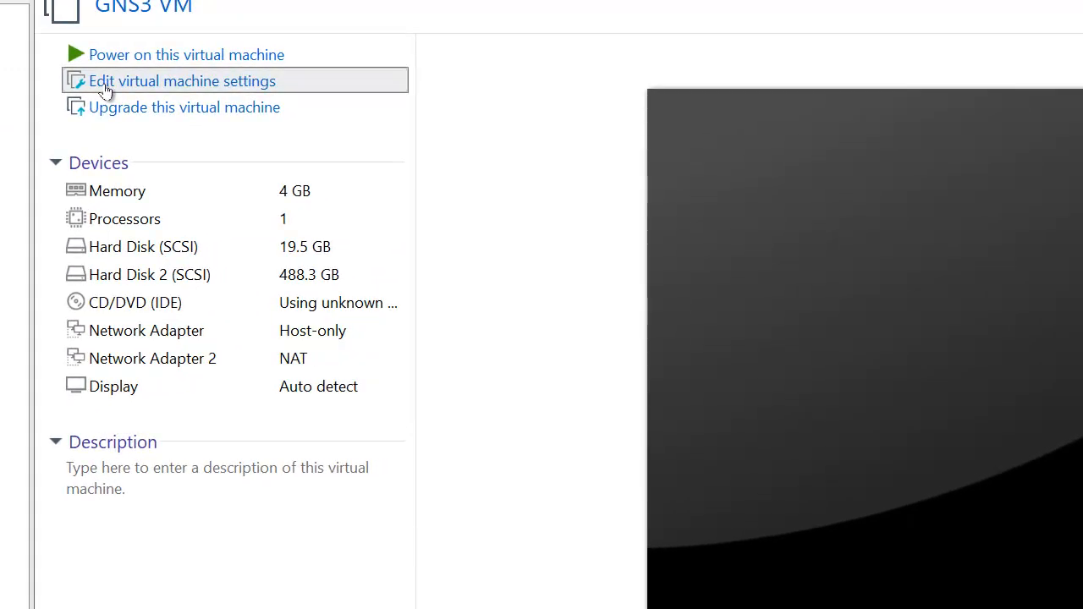
- Show the GNS3 VM's Processors settings to check VT-x/EPT or AMD-V/RVI virtualization
left_click(181, 80)
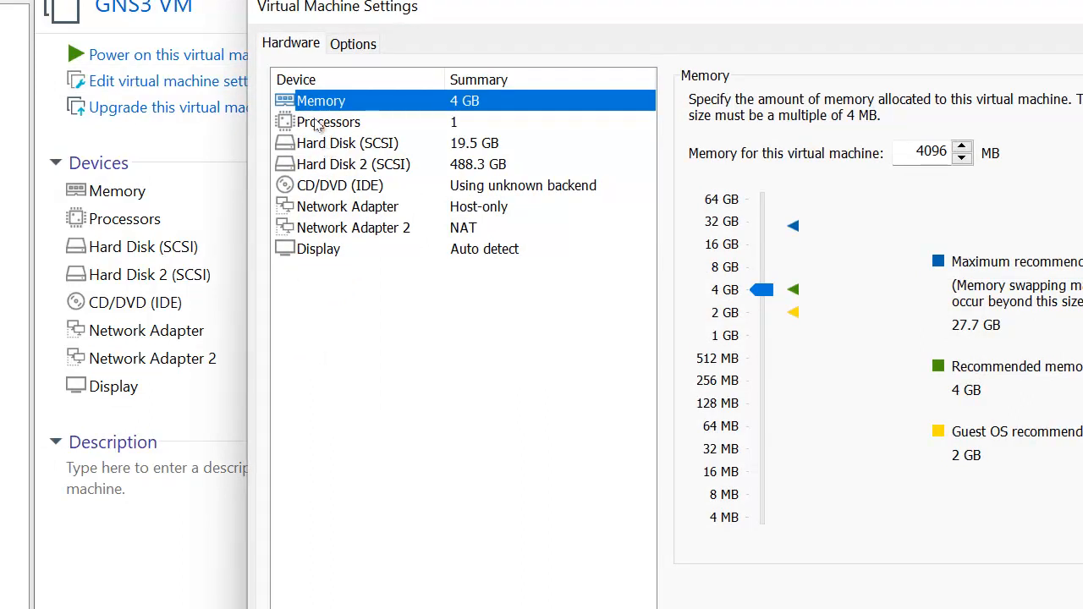
left_click(328, 122)
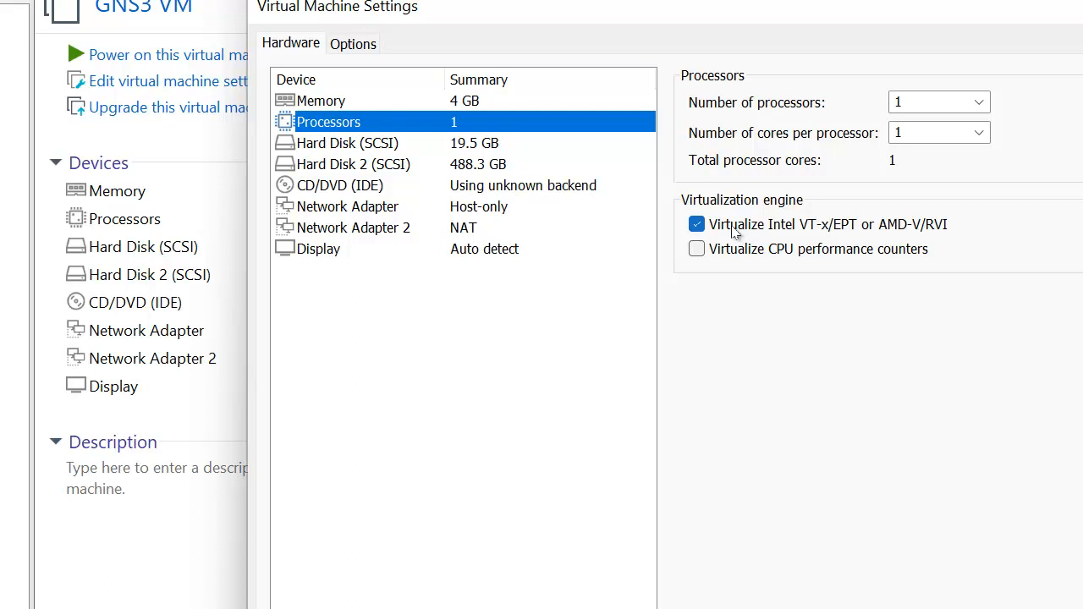
mouse_move(843, 235)
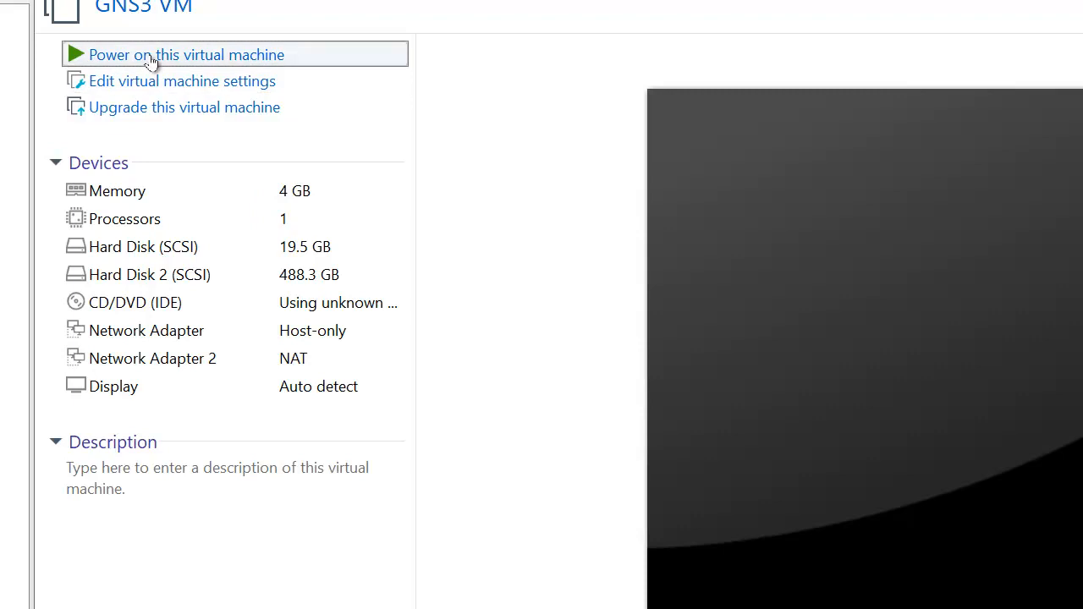
- Power on the GNS3 virtual machine
left_click(186, 54)
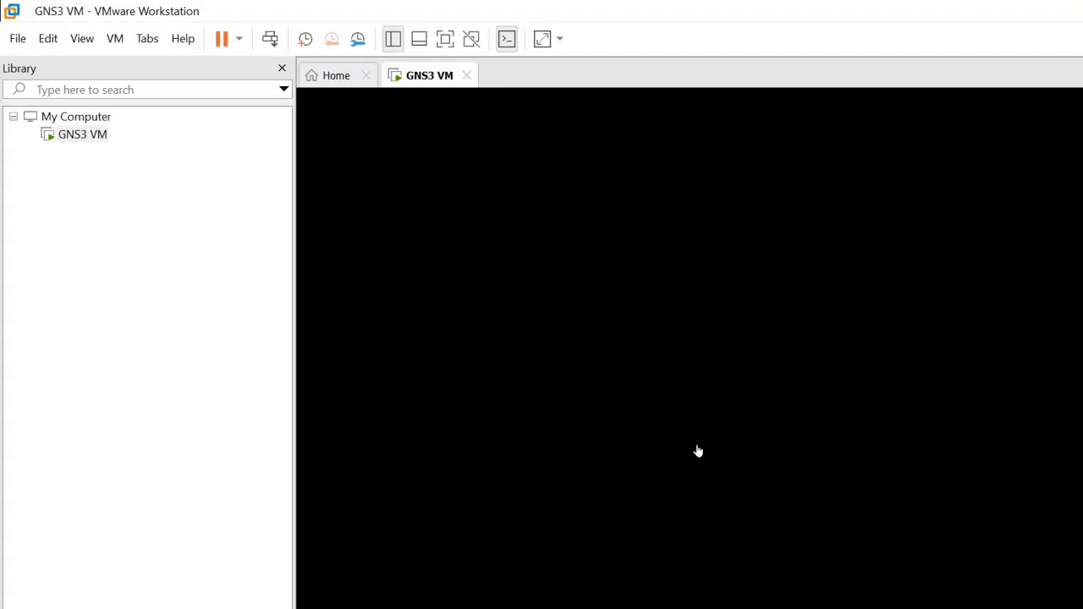
mouse_move(519, 438)
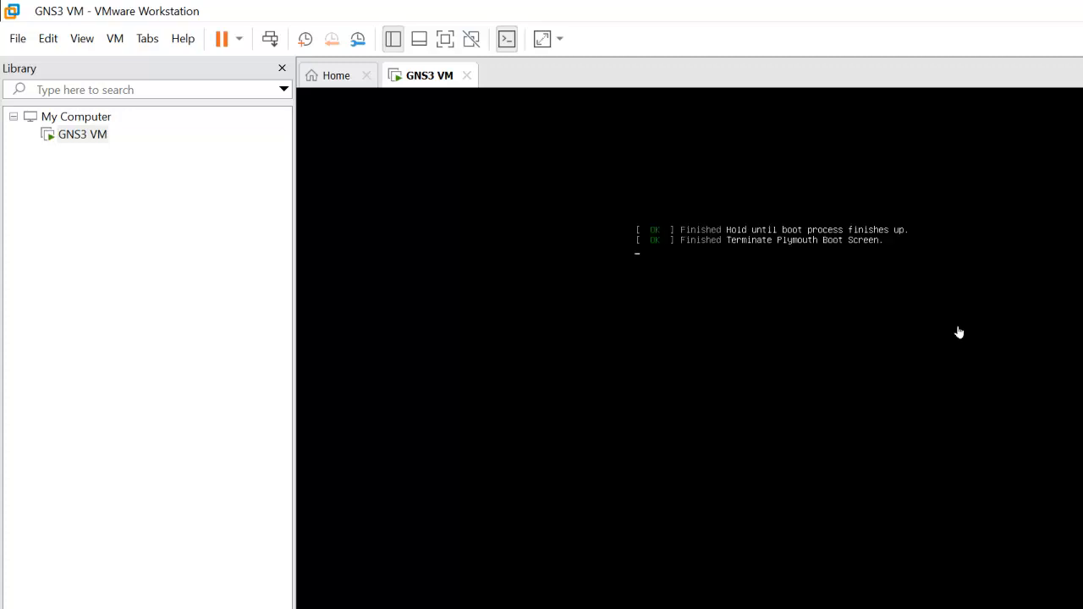
mouse_move(453, 260)
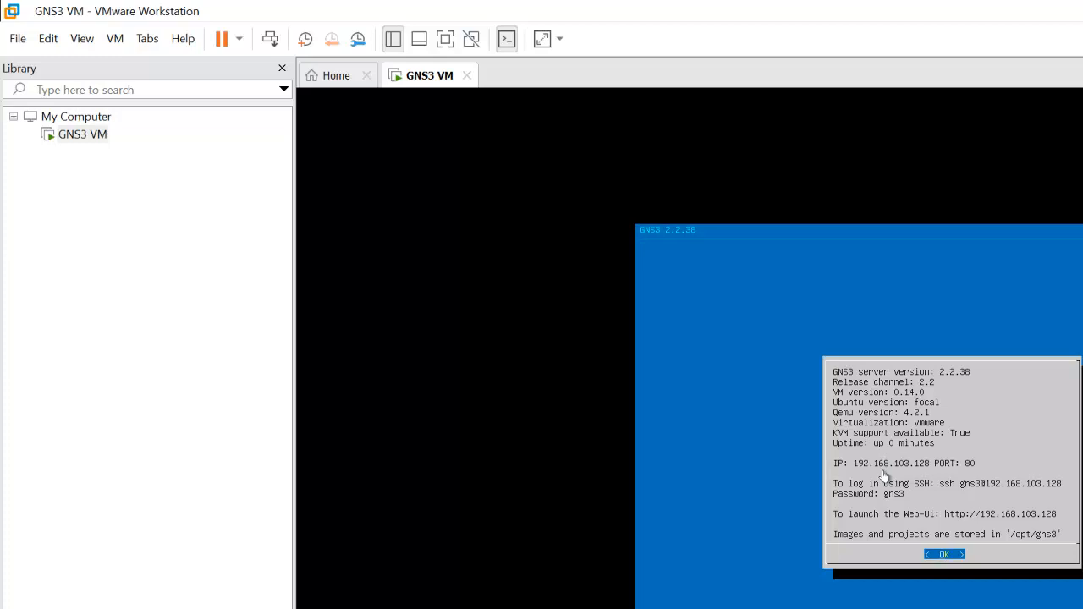
mouse_move(718, 437)
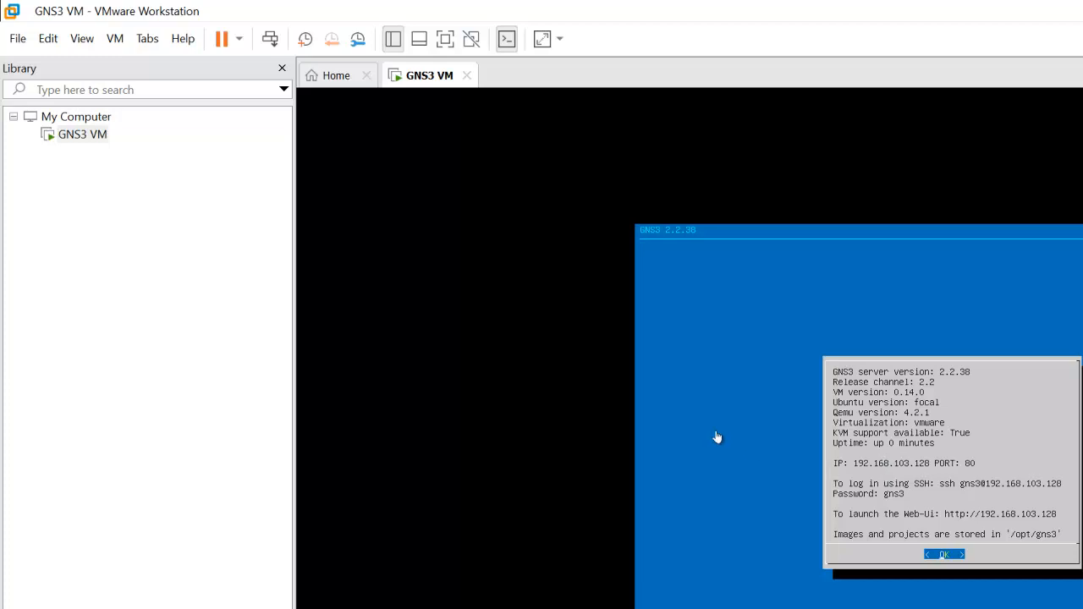